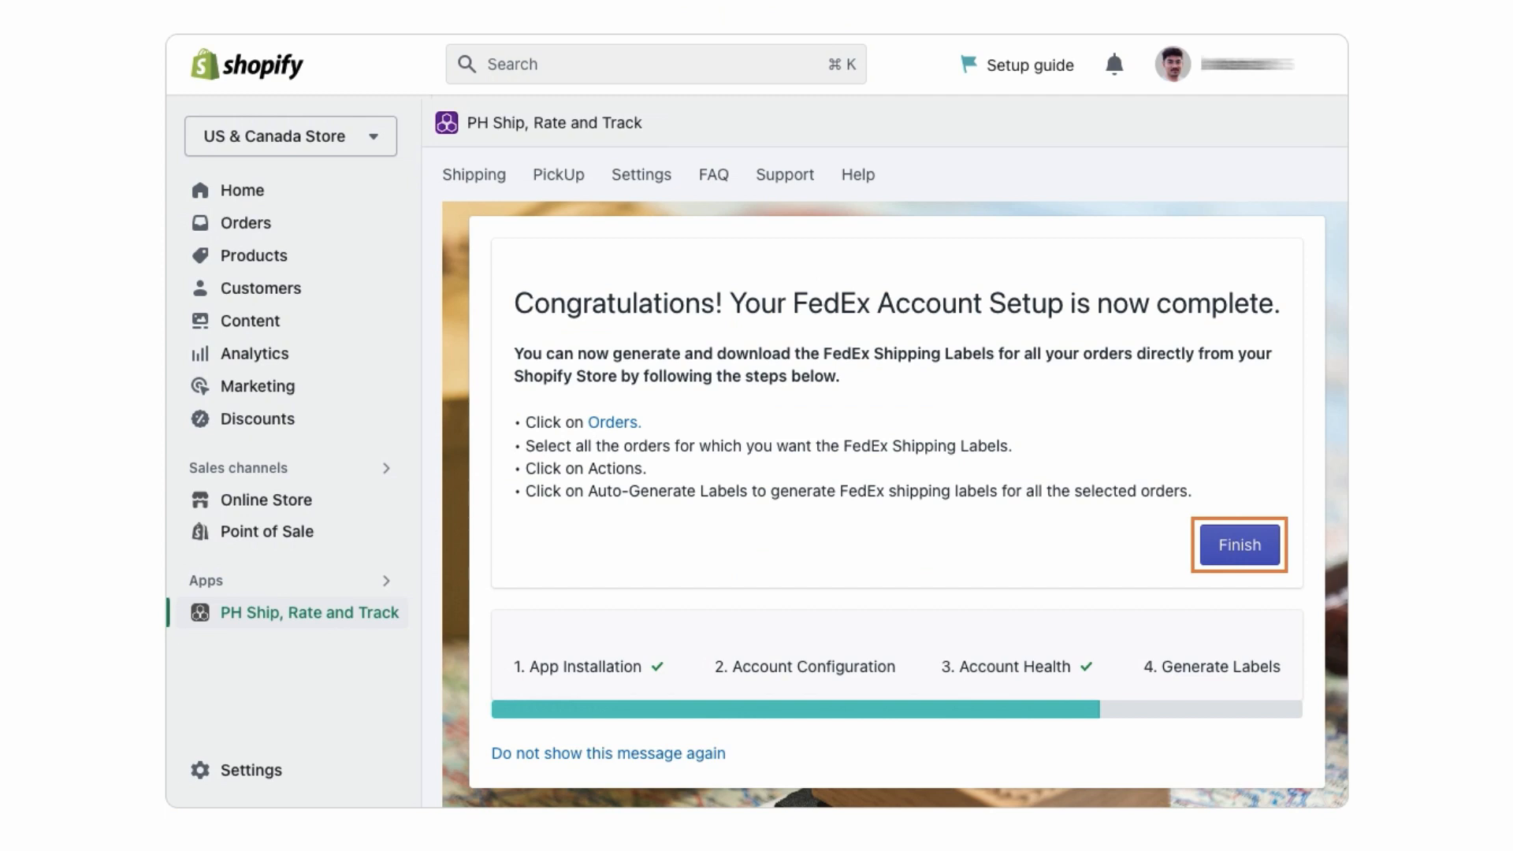
Step: Finish the FedEx account setup and save the zone's FedEx rates service
left_click(1239, 544)
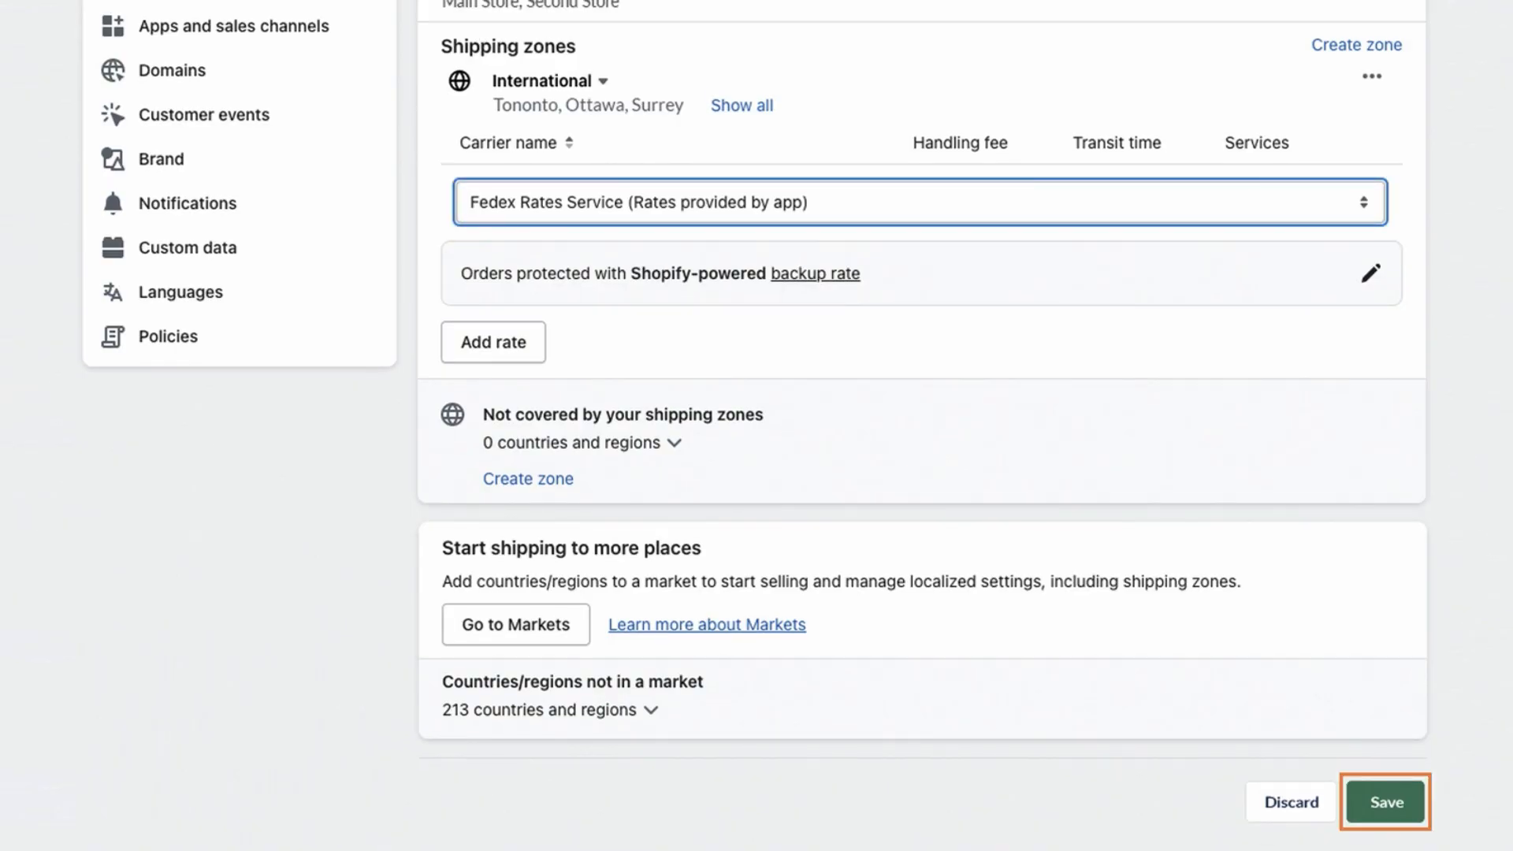
left_click(1384, 802)
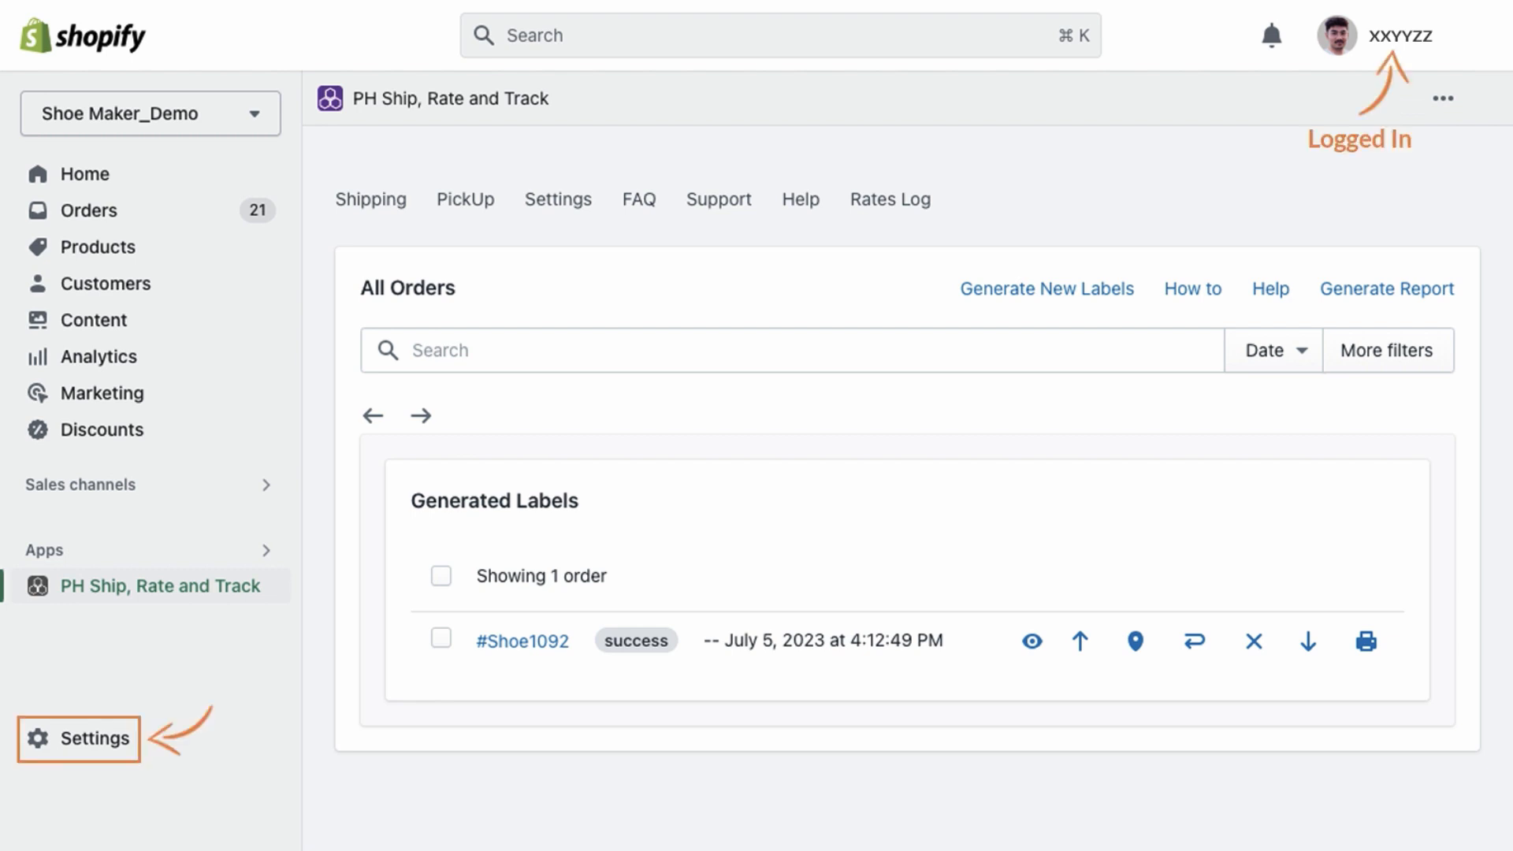
left_click(94, 738)
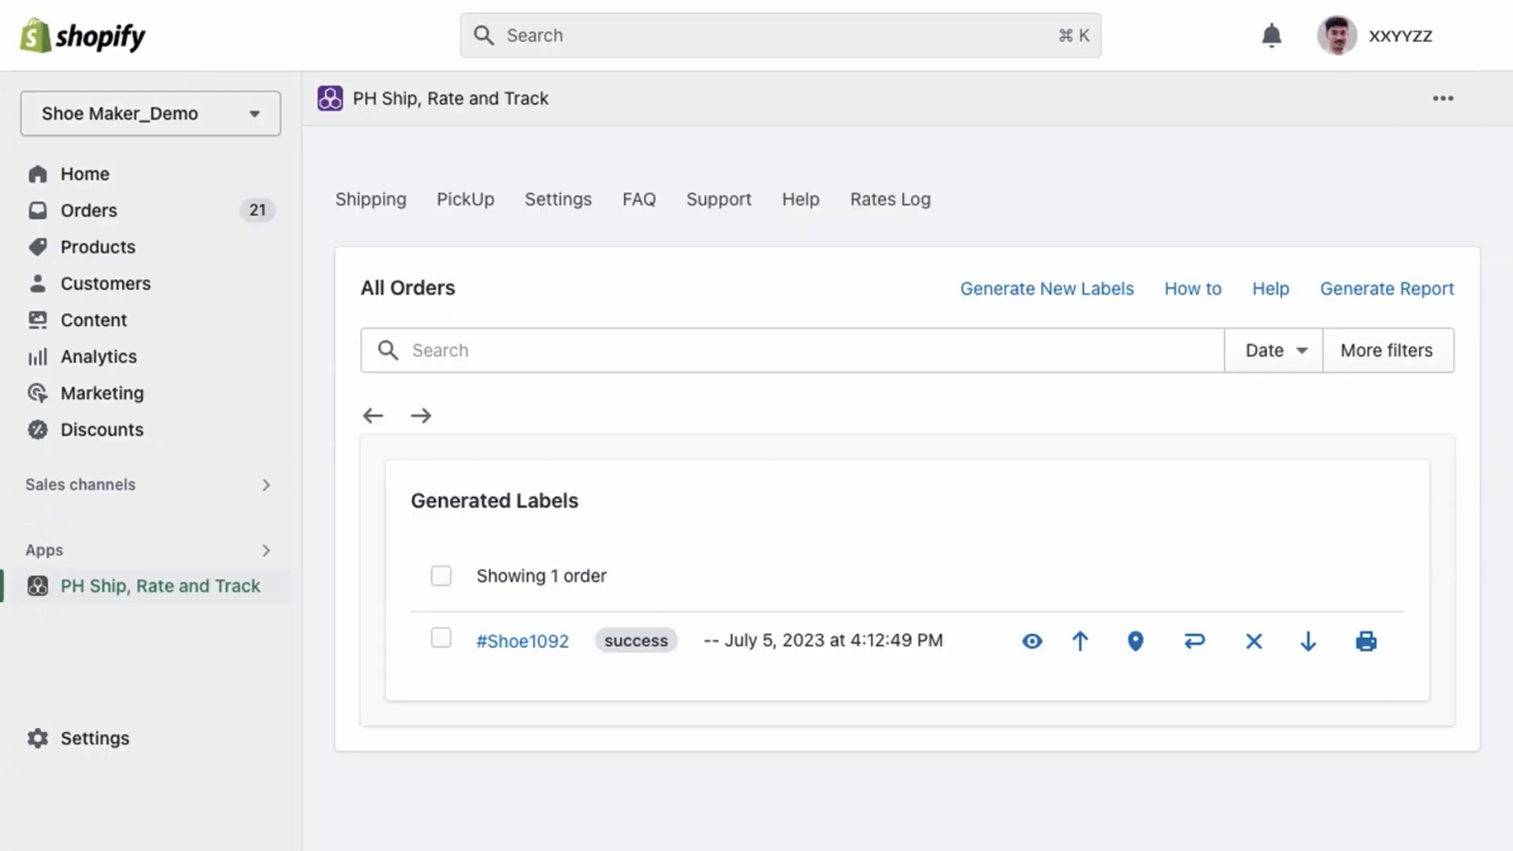
left_click(557, 200)
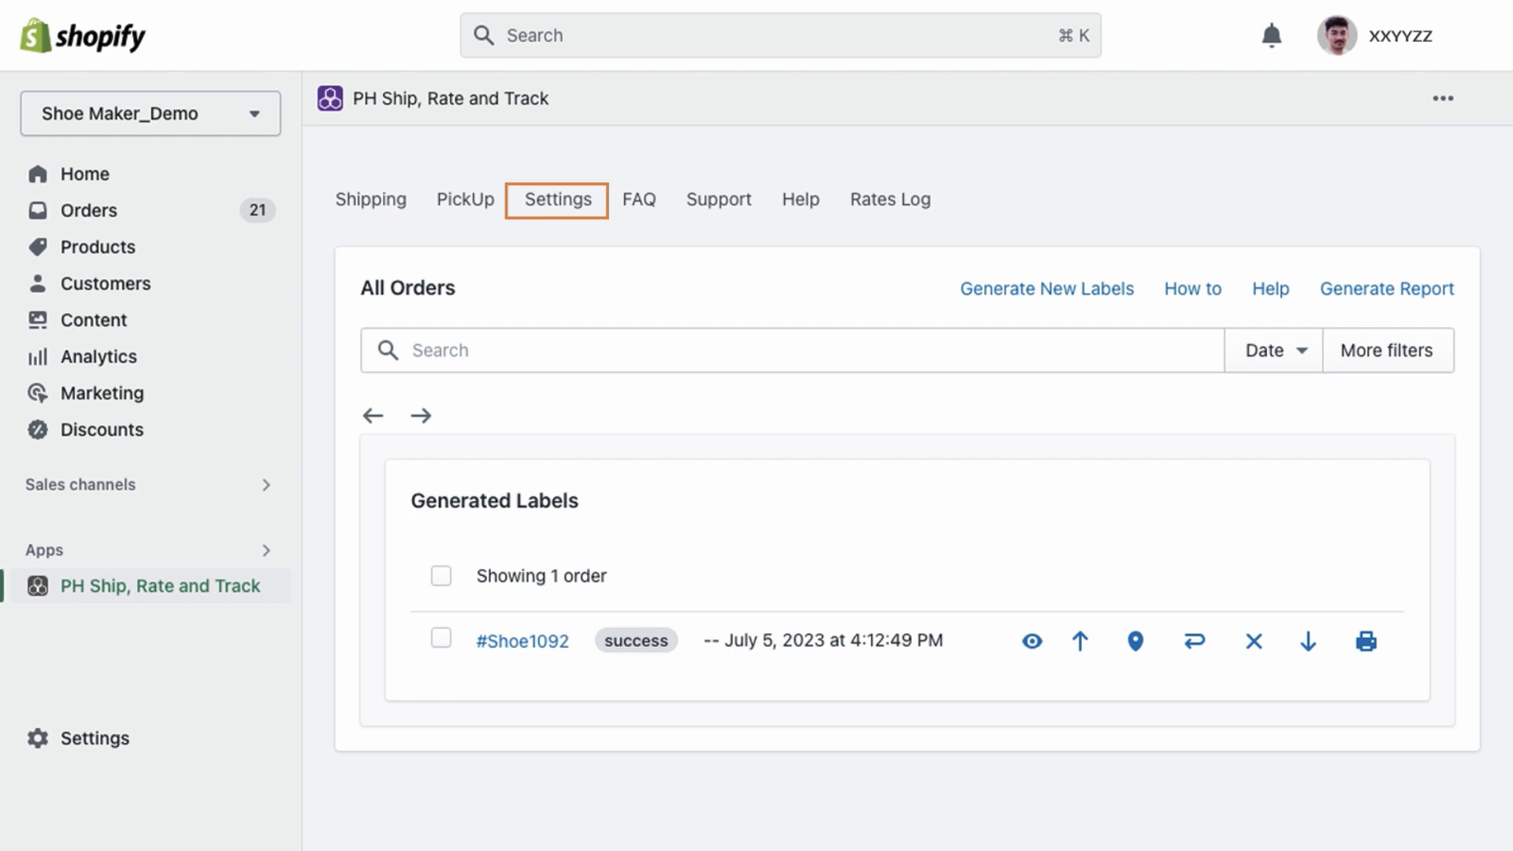
Step: Review the Main Store location's address, then view the weight-based 50 lb packaging settings
left_click(557, 199)
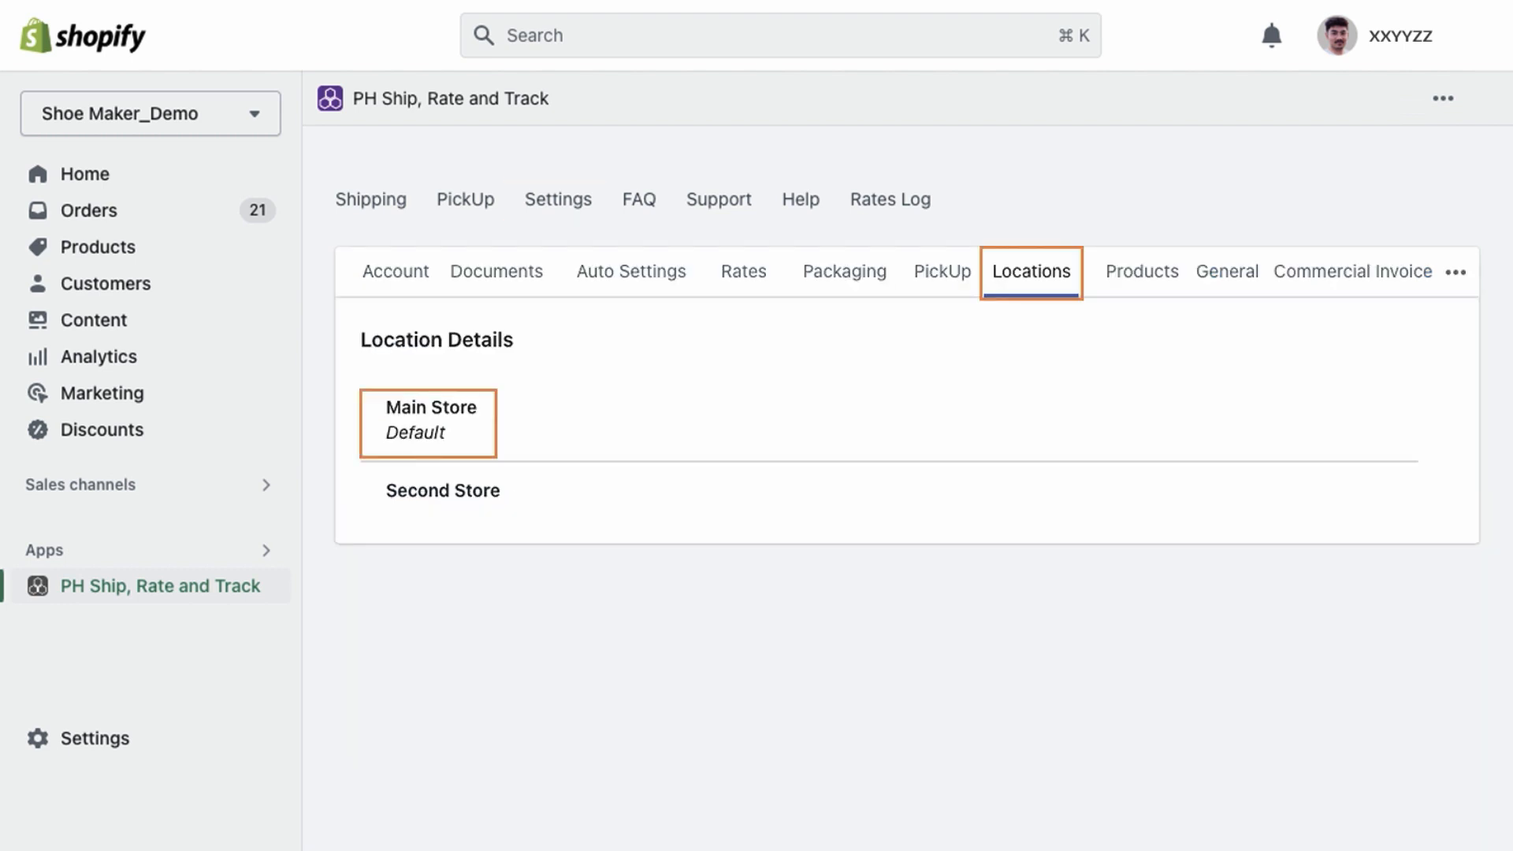
left_click(428, 422)
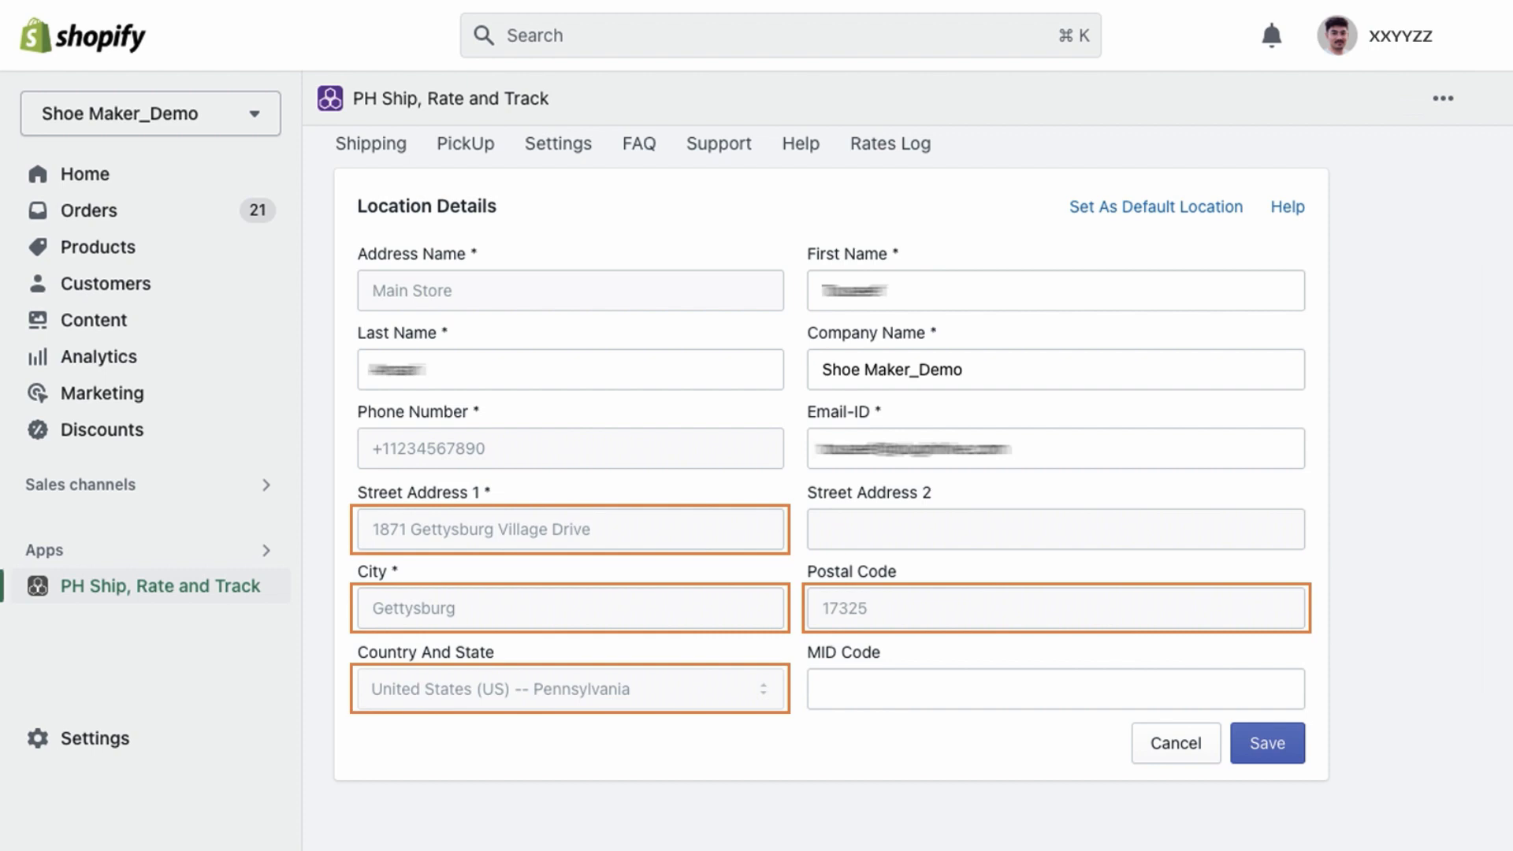
left_click(842, 193)
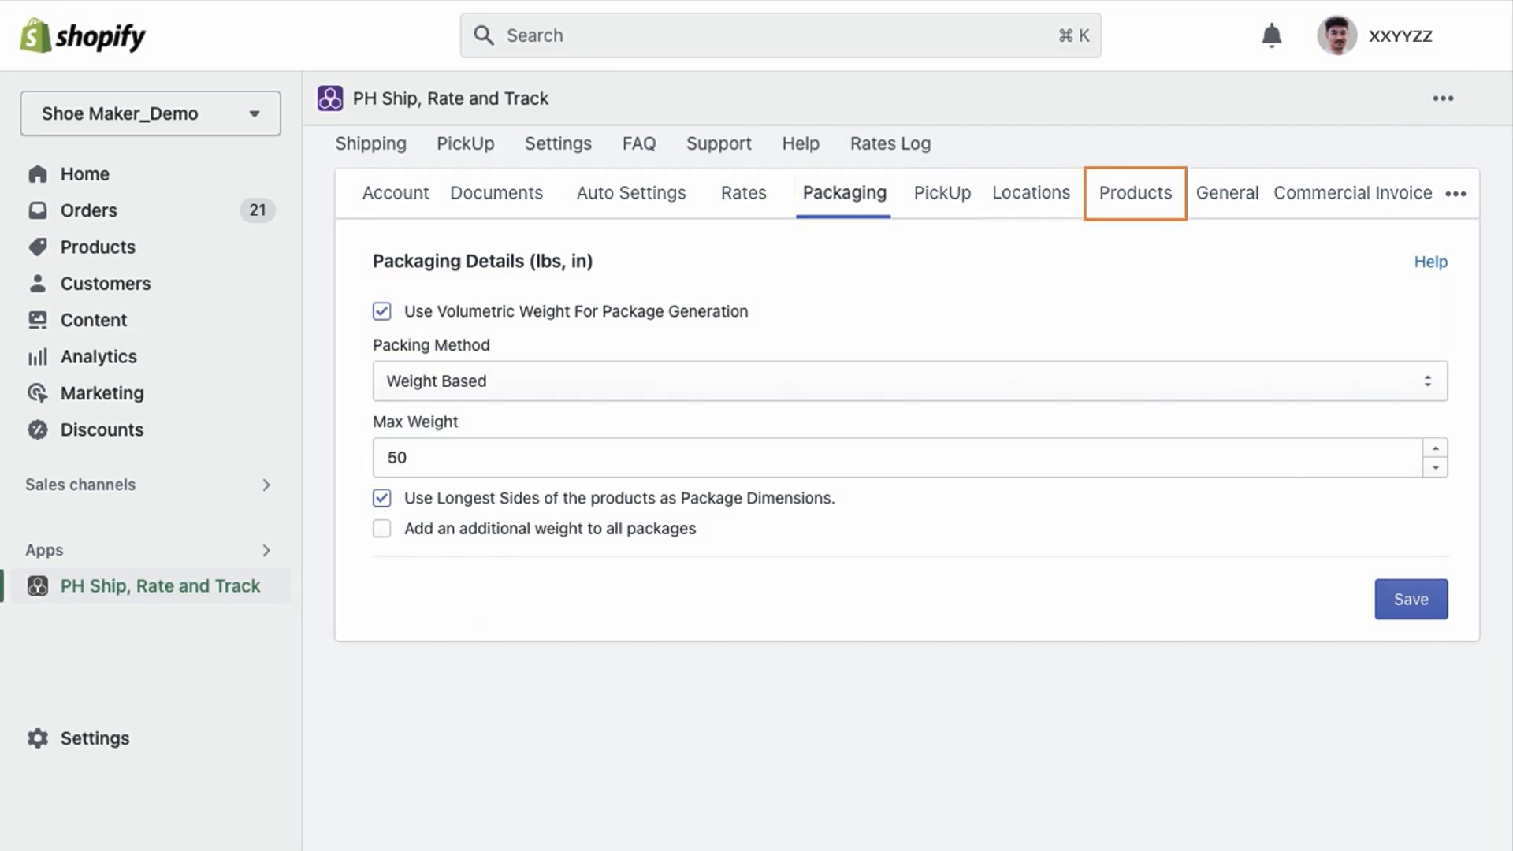
Step: Review product weights of 1.5–2 lbs, then view the FedEx checkout rate services
left_click(1130, 193)
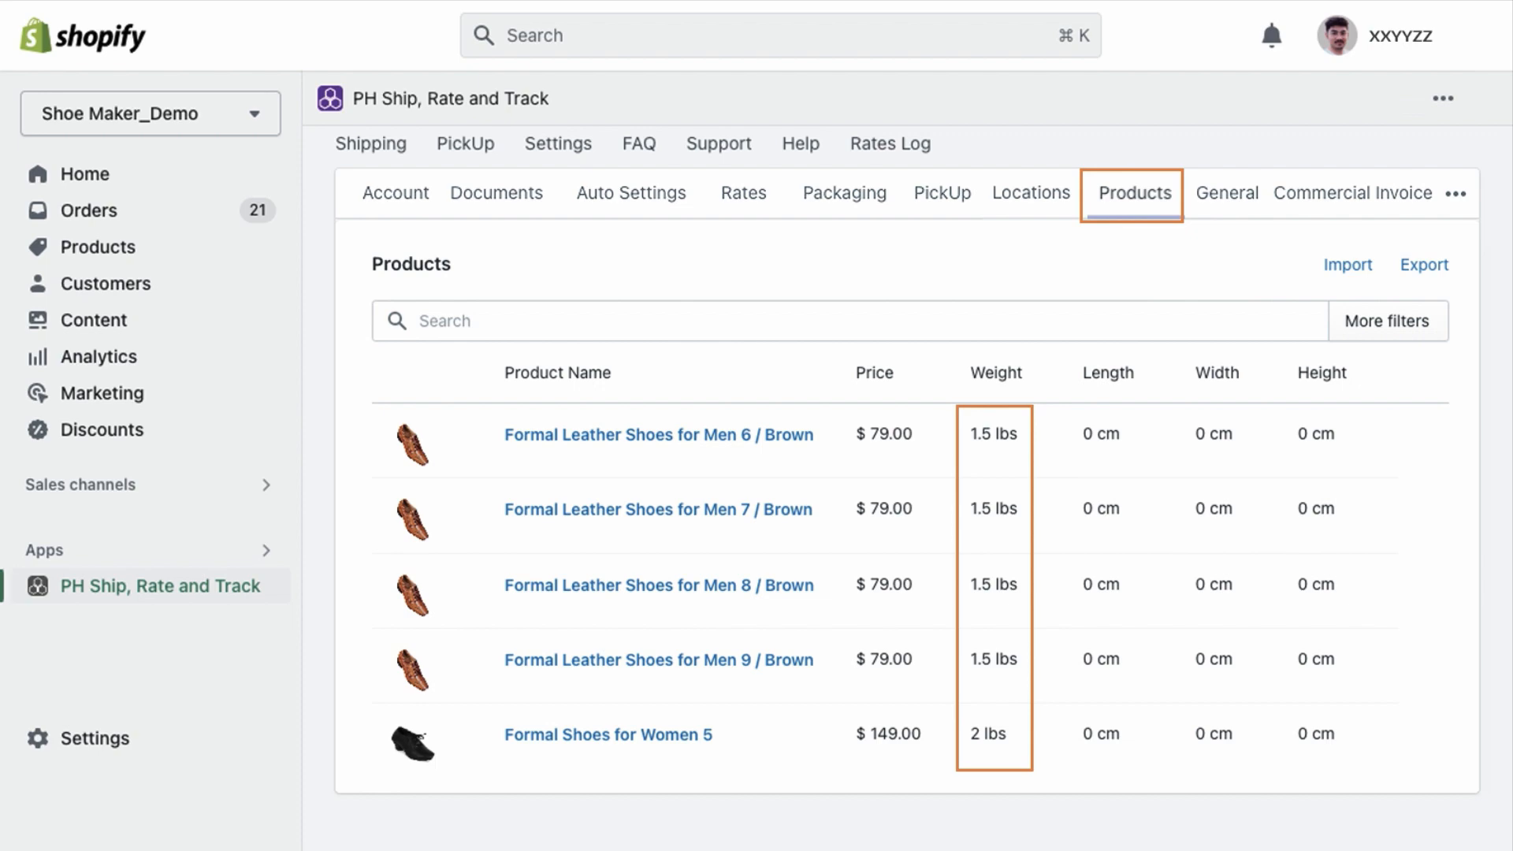
left_click(743, 193)
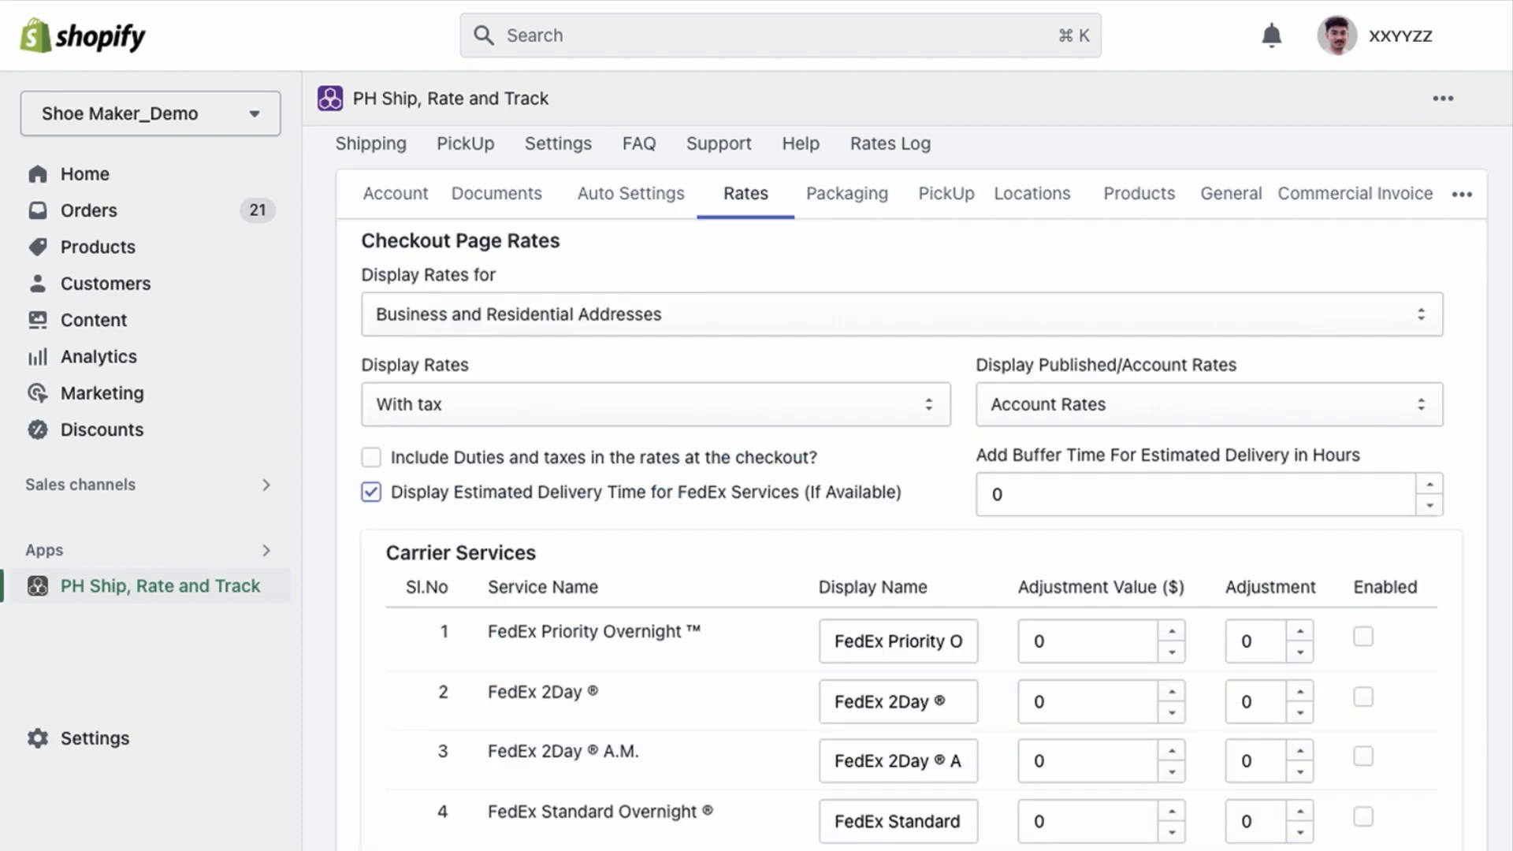
scroll("down", 3)
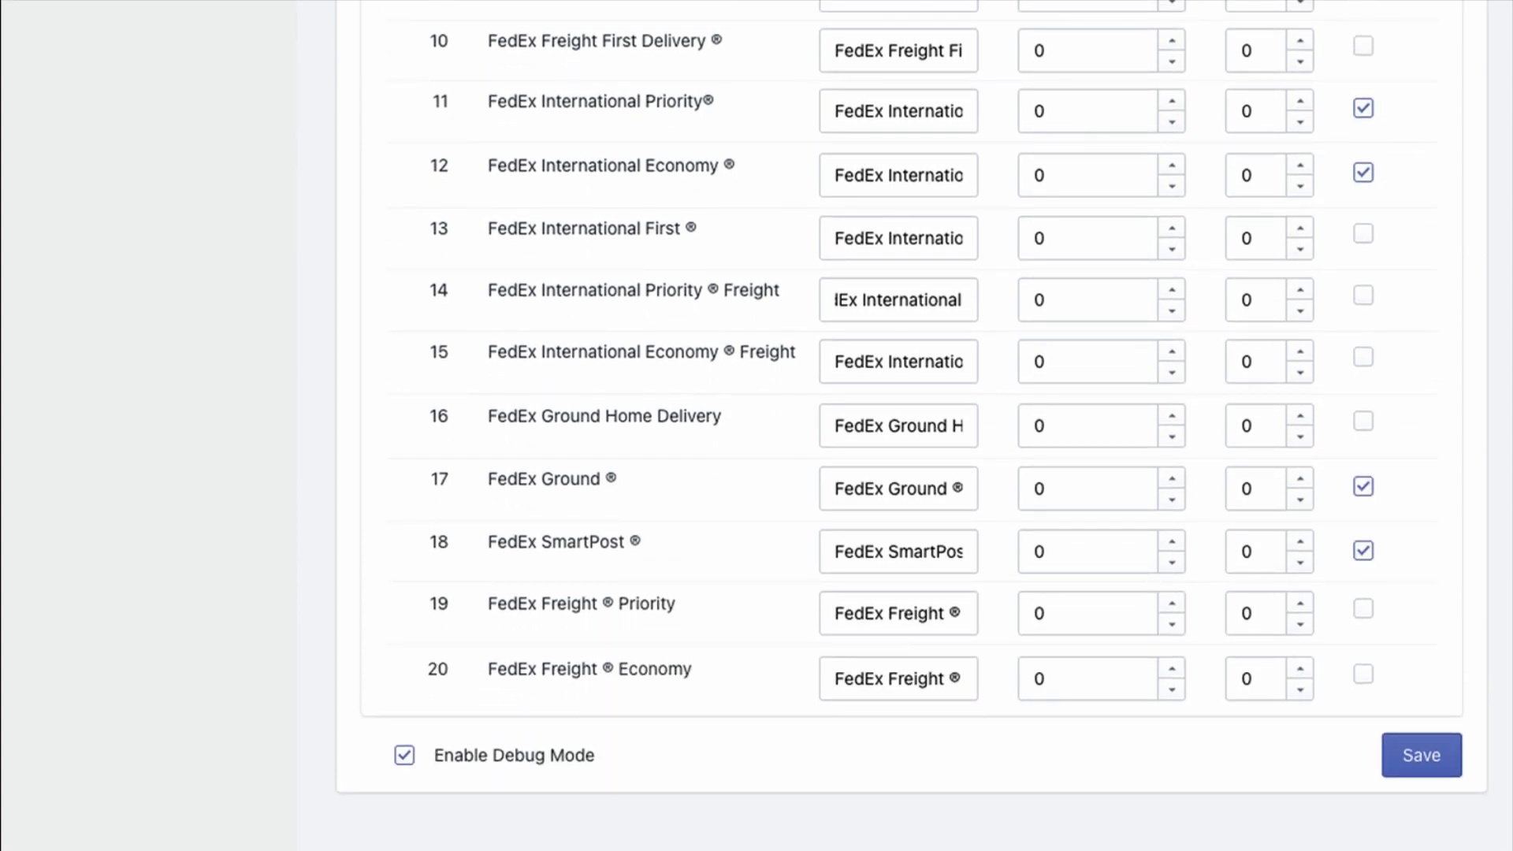
type("Economy")
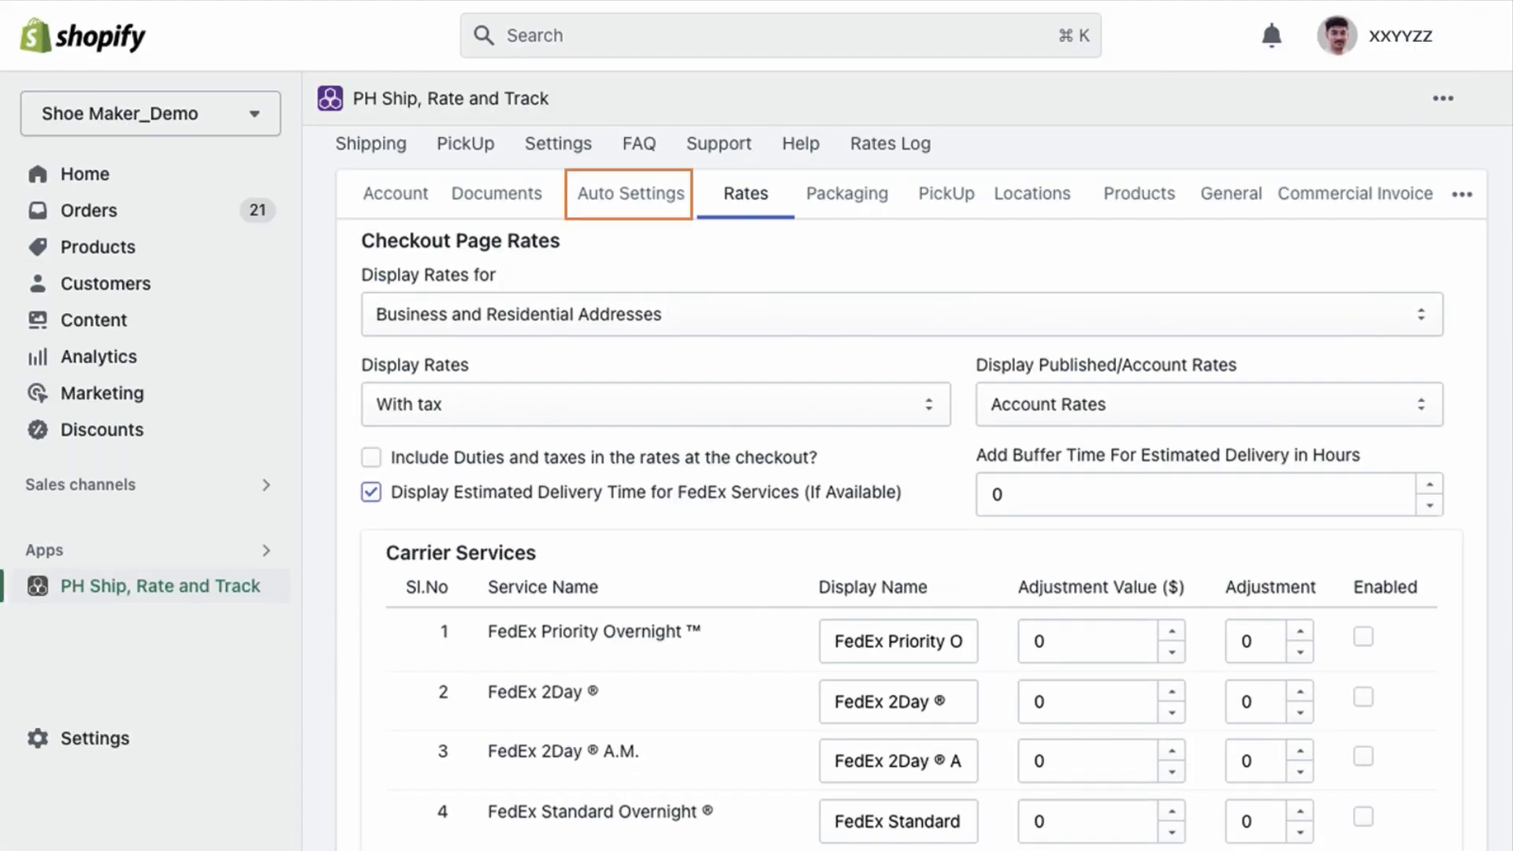
Step: Save forward-label auto settings requiring third-party insurance and adult signature
left_click(631, 193)
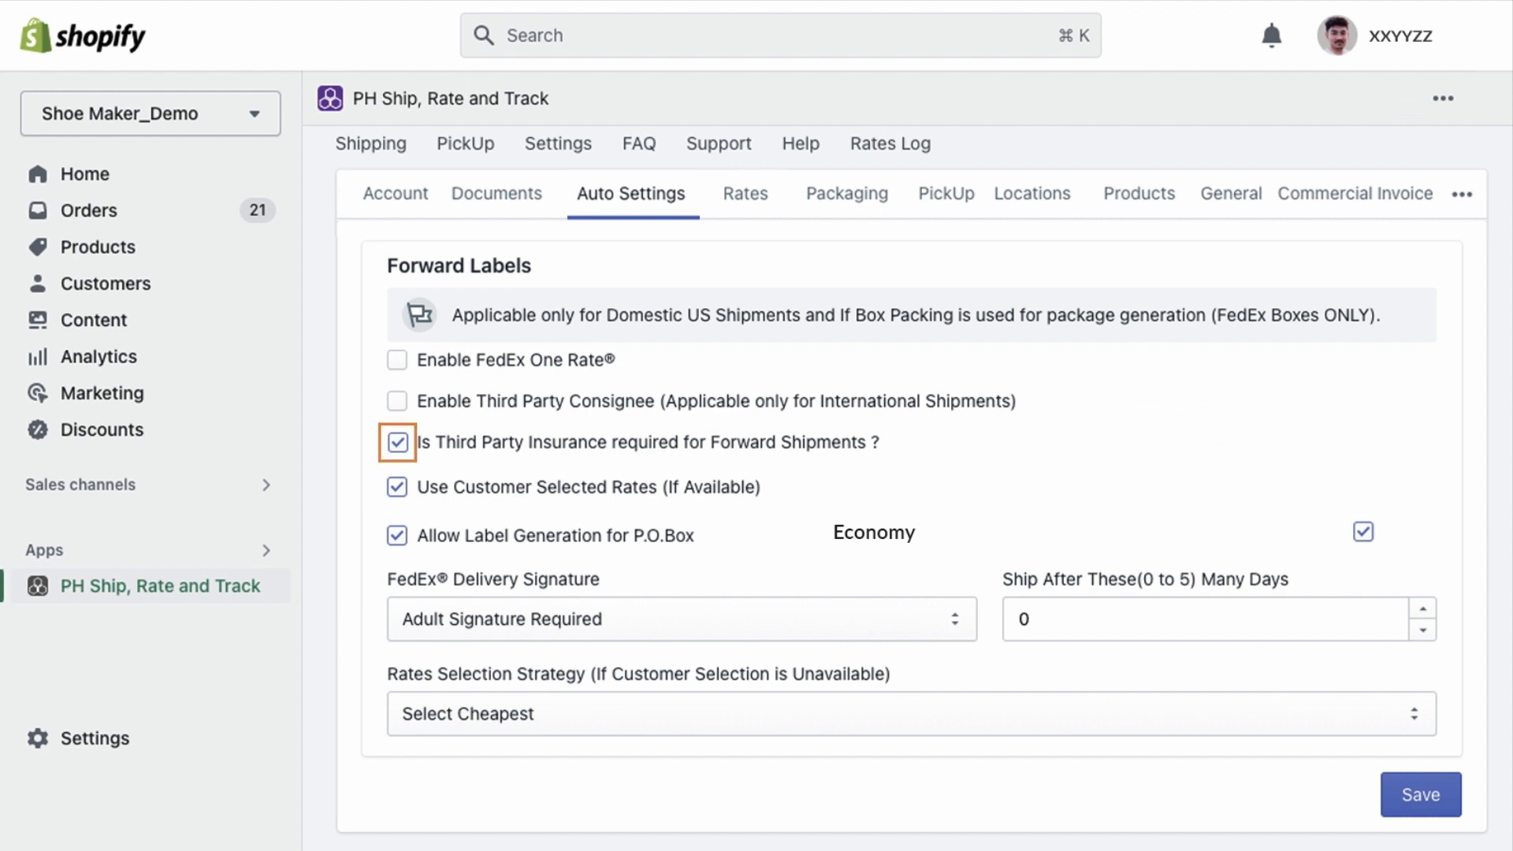
left_click(680, 618)
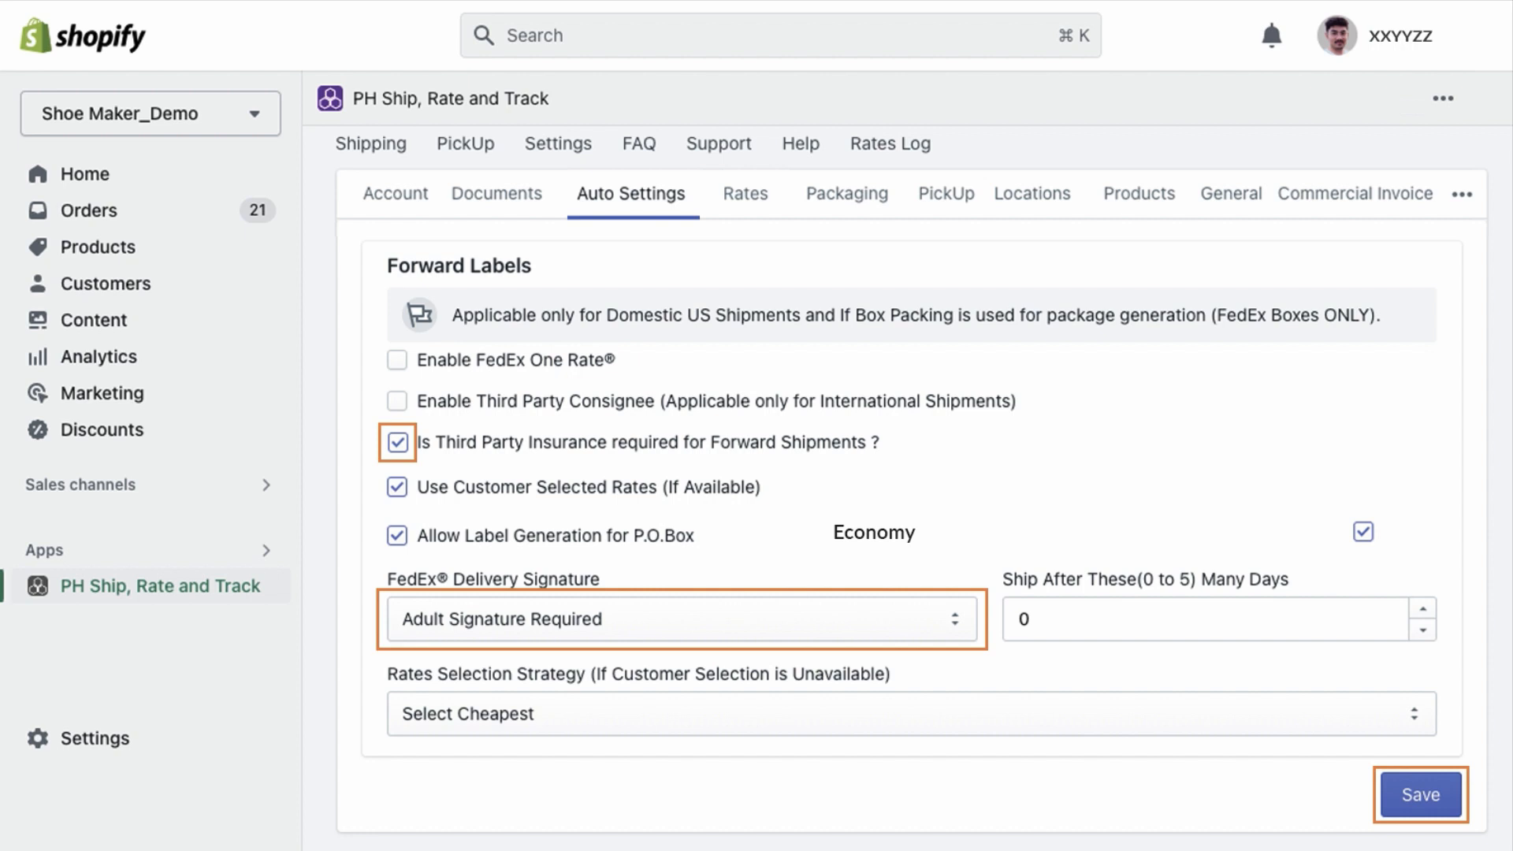
left_click(1136, 194)
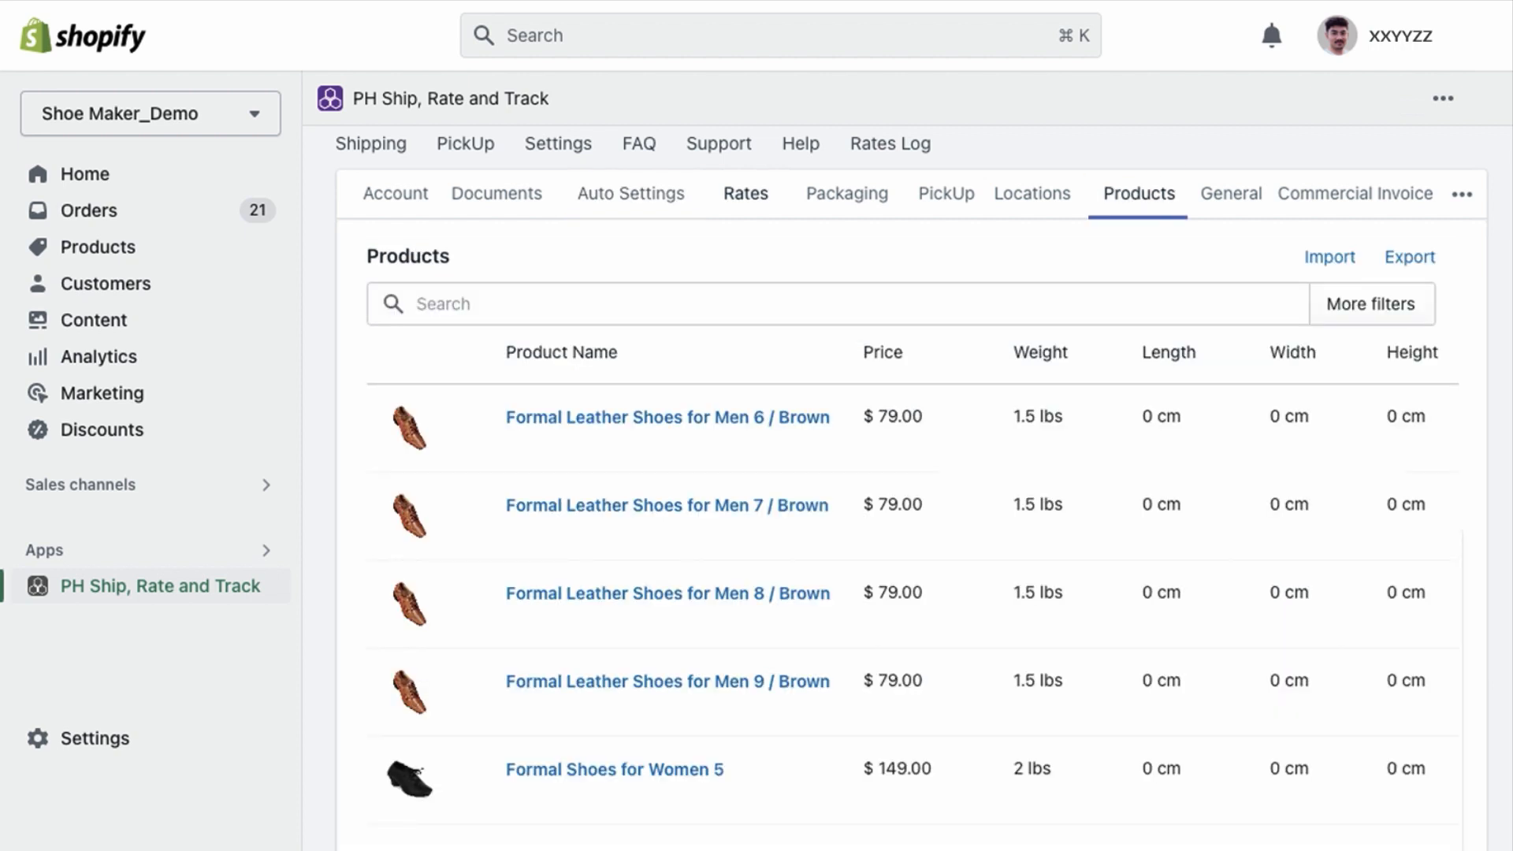
Step: View the FedEx normal account details with United States as origin country
left_click(666, 417)
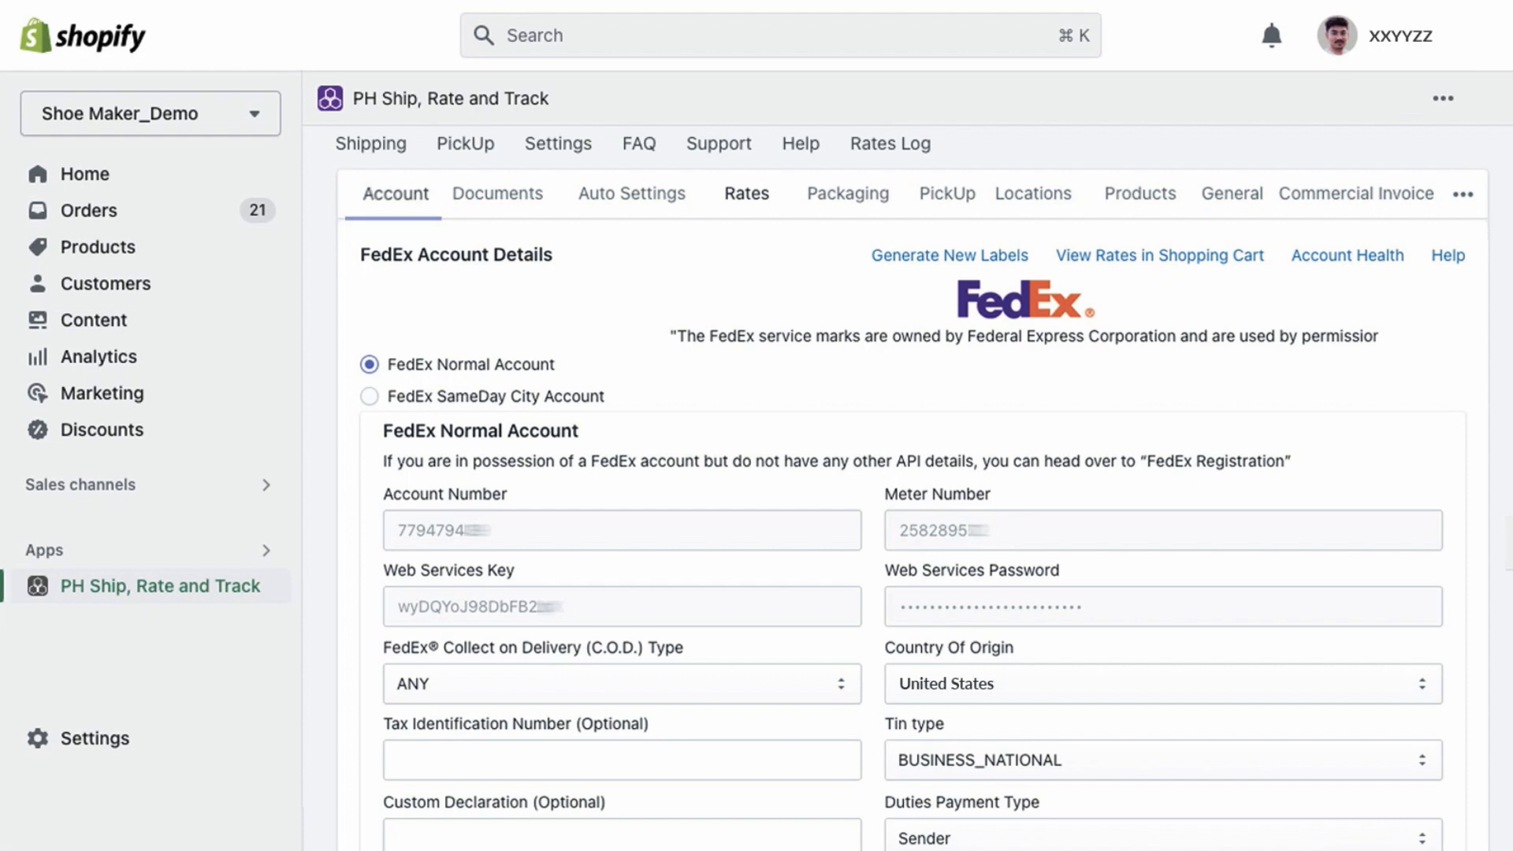
Step: Save the FedEx account settings with Ground Economy enabled
scroll("down", 3)
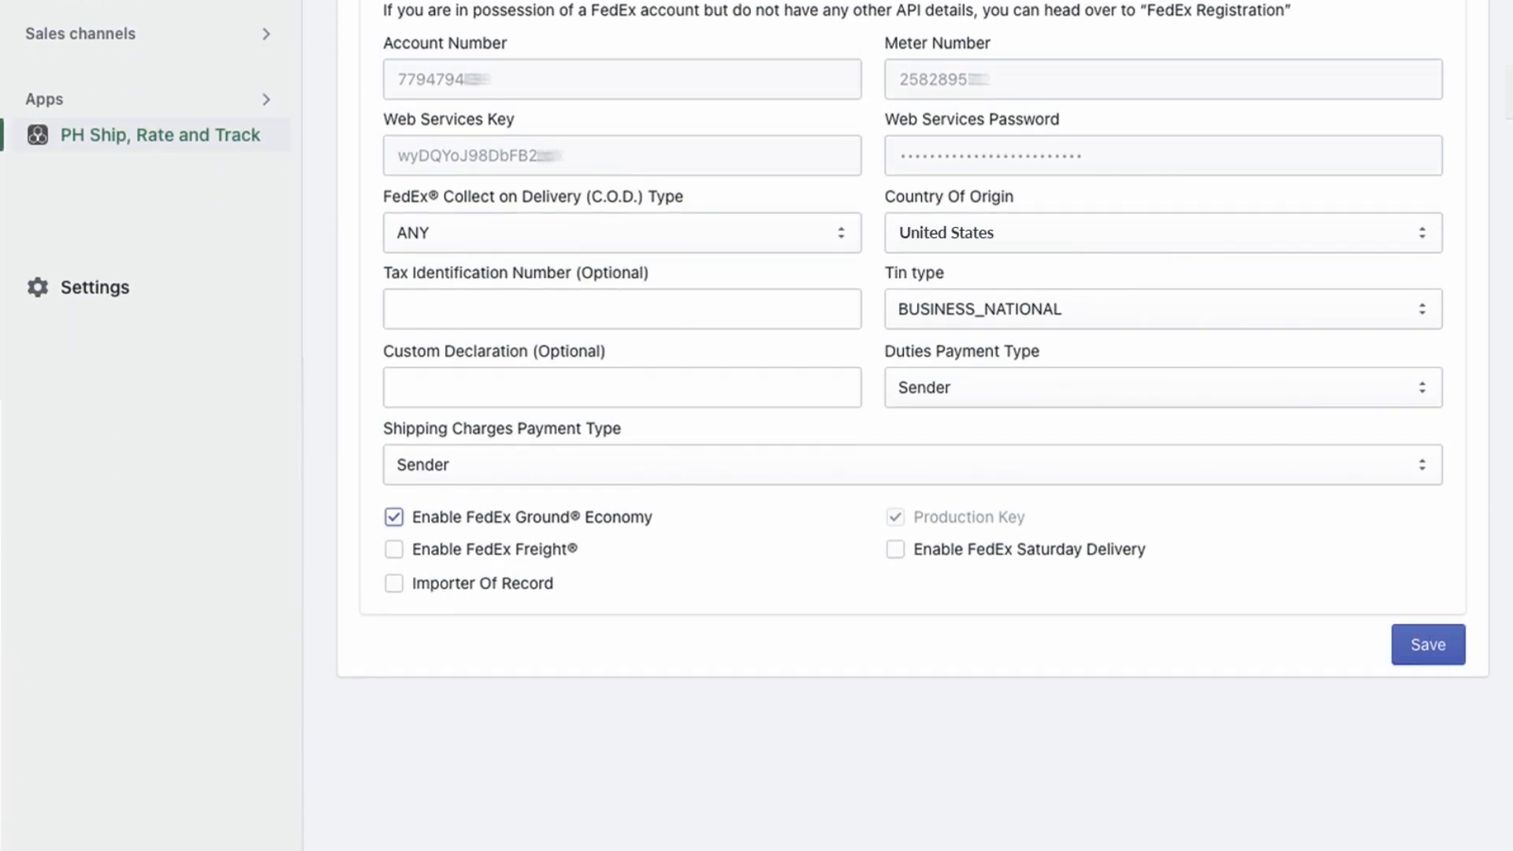
left_click(393, 516)
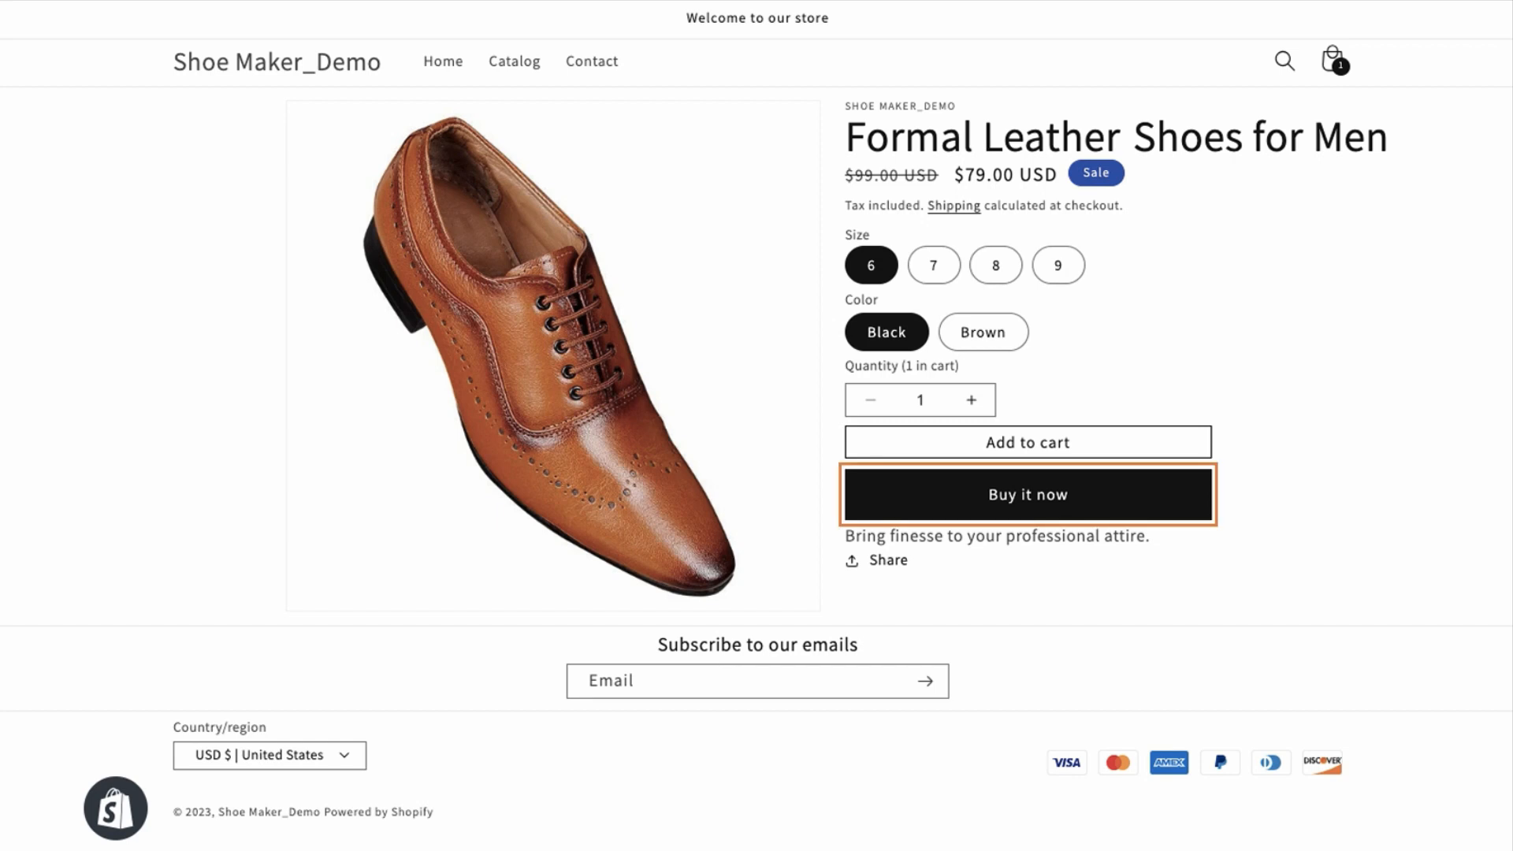
Step: Buy the leather shoes, view FedEx shipping rates, and switch the address to Canada
left_click(1026, 494)
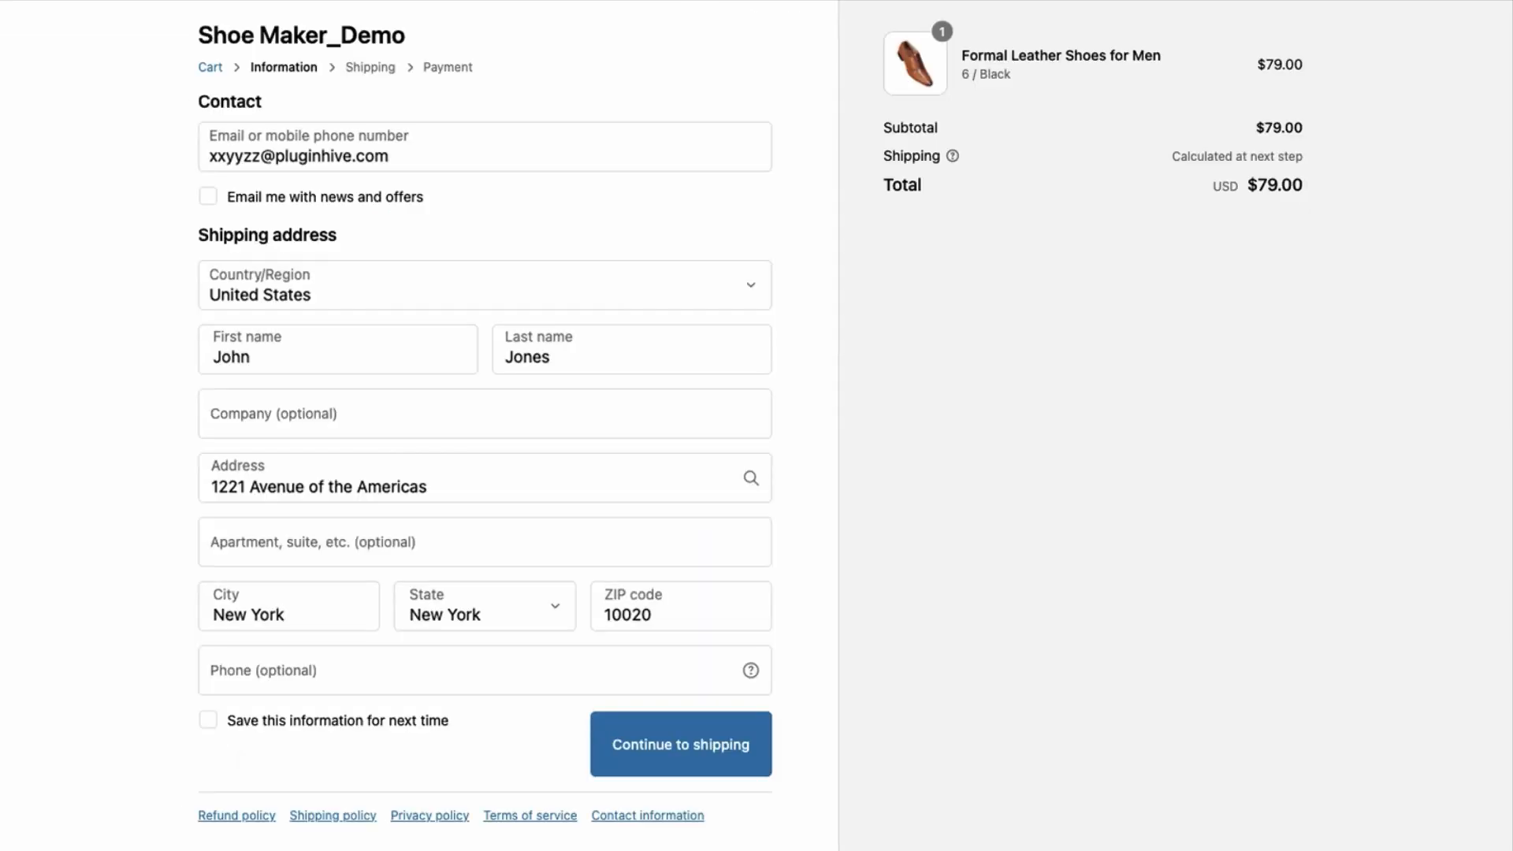
left_click(679, 744)
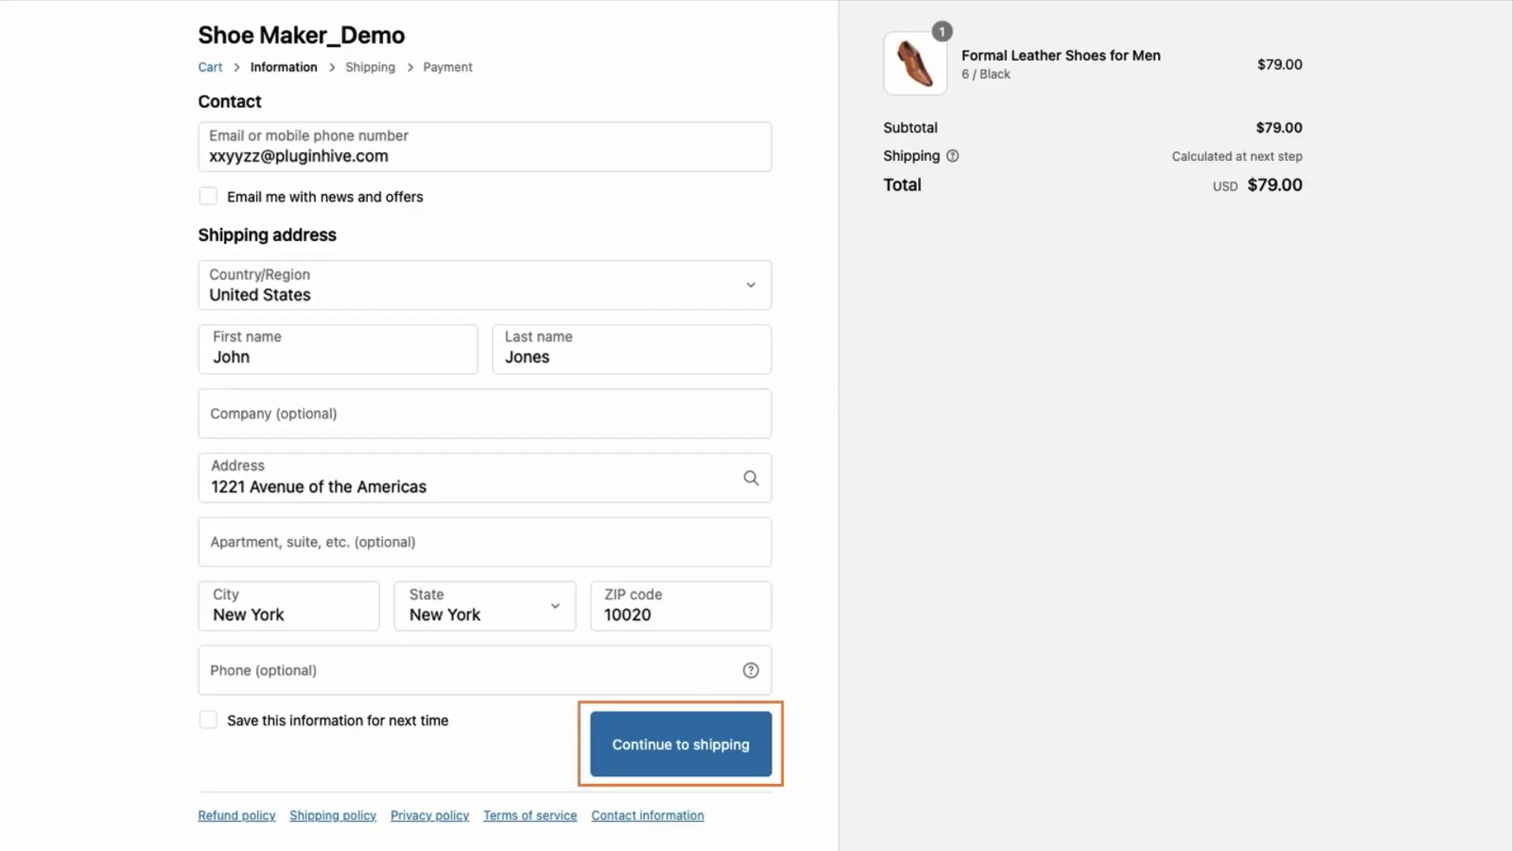
left_click(679, 744)
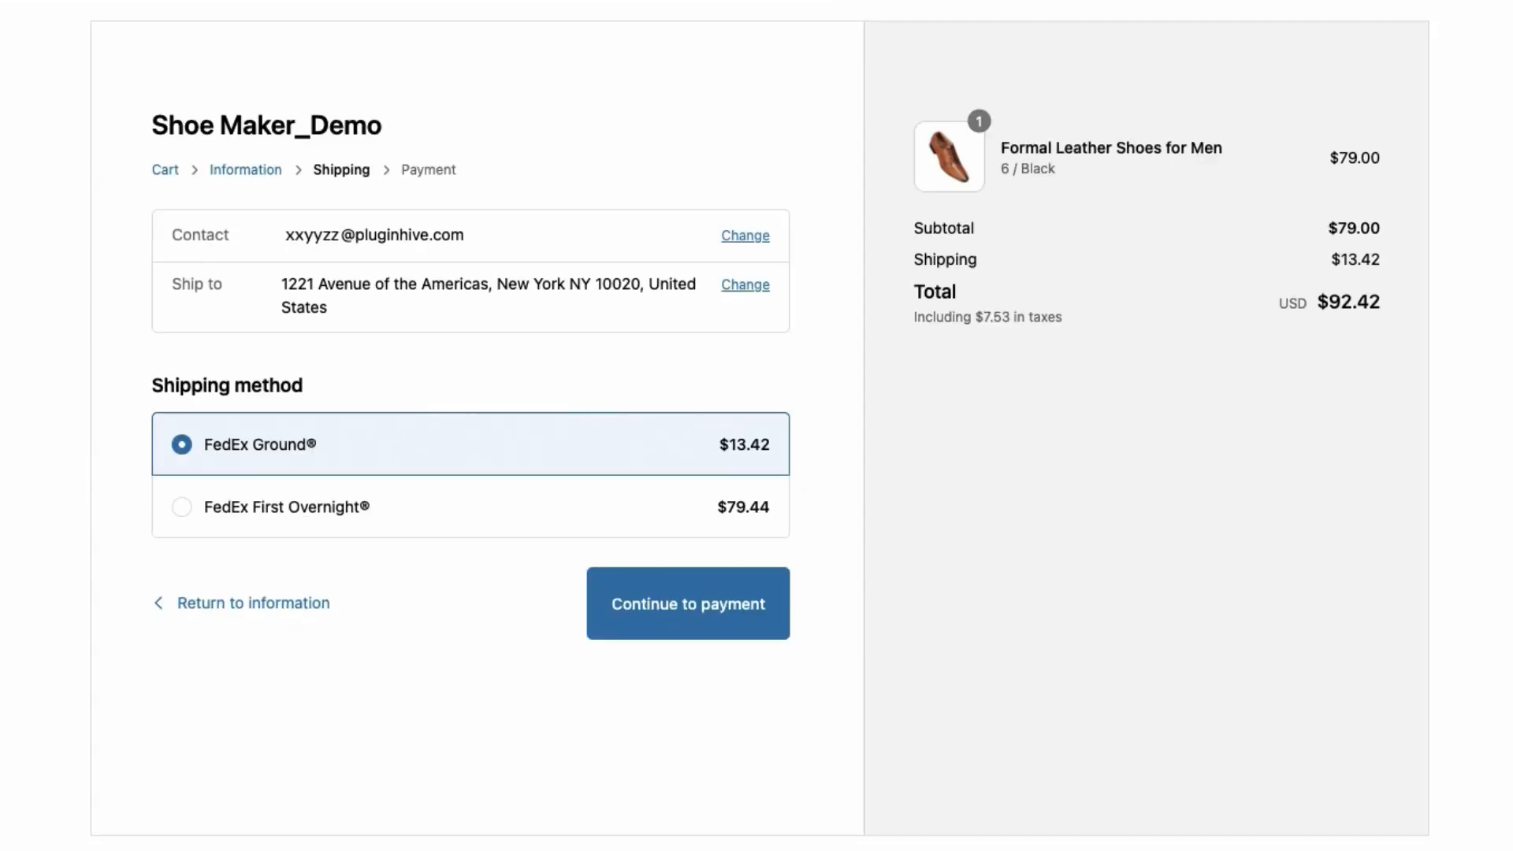
left_click(744, 284)
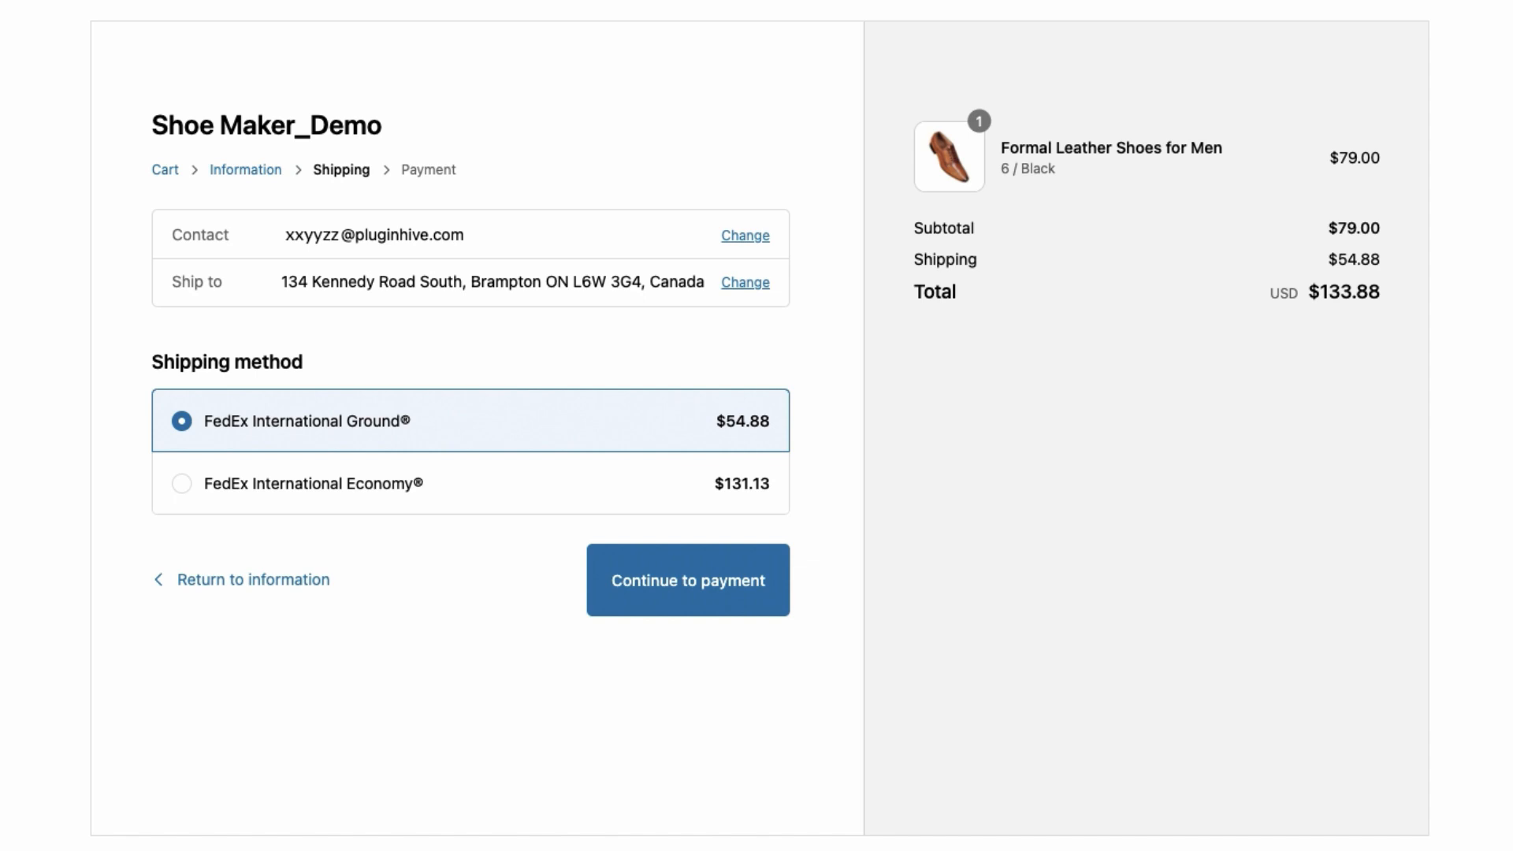